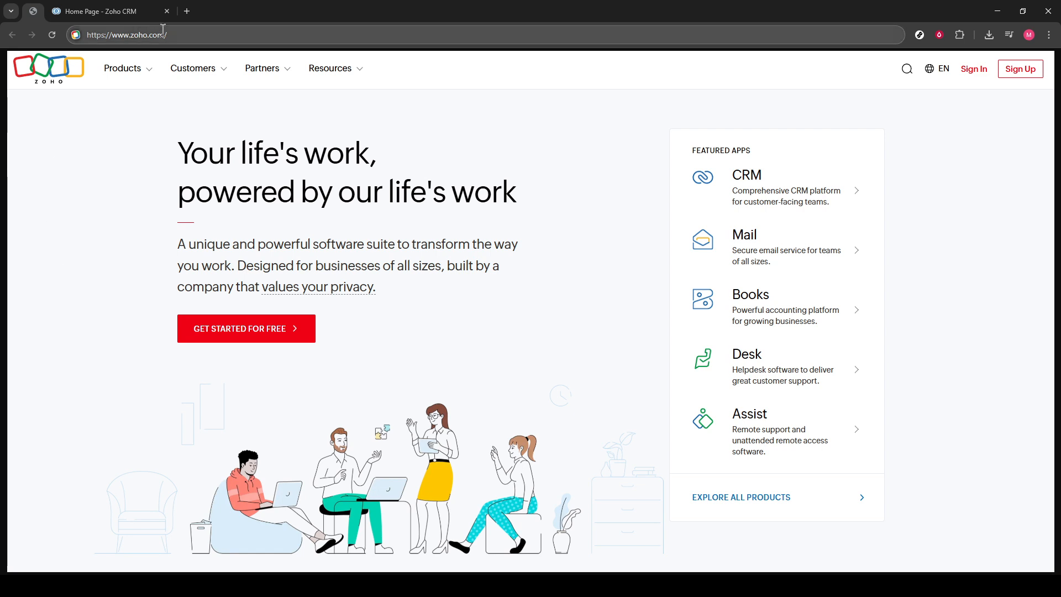
Select the browser address bar to enter the Zoho CRM address
click(155, 34)
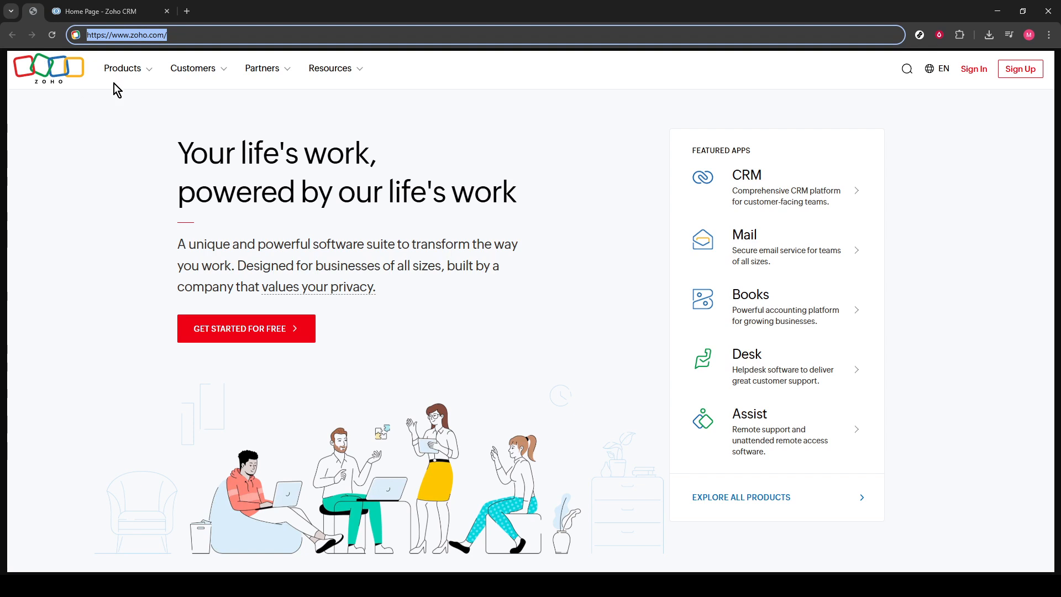
mouse_move(253, 68)
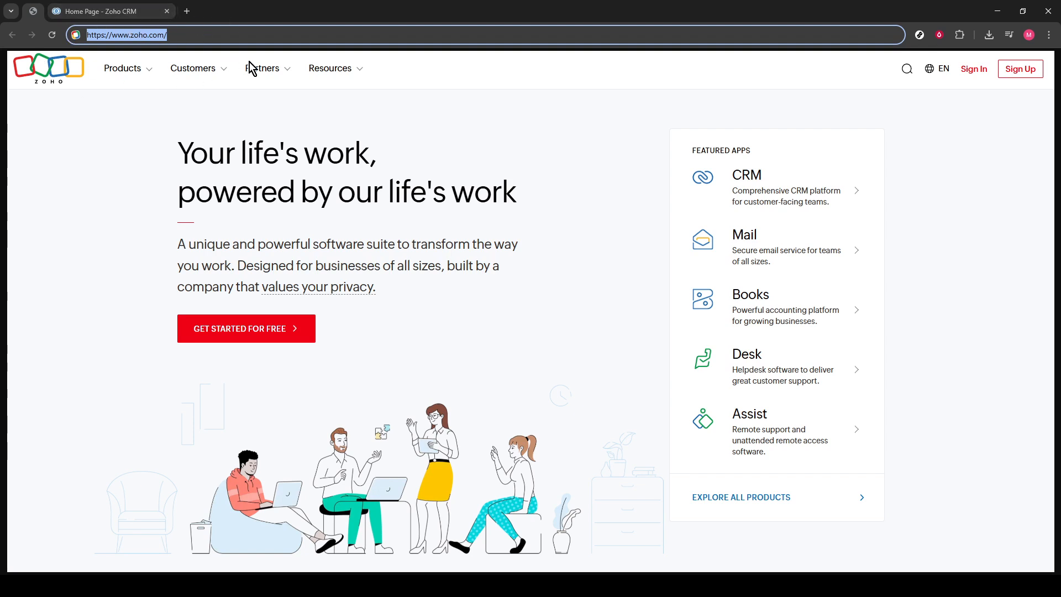
mouse_move(1021, 97)
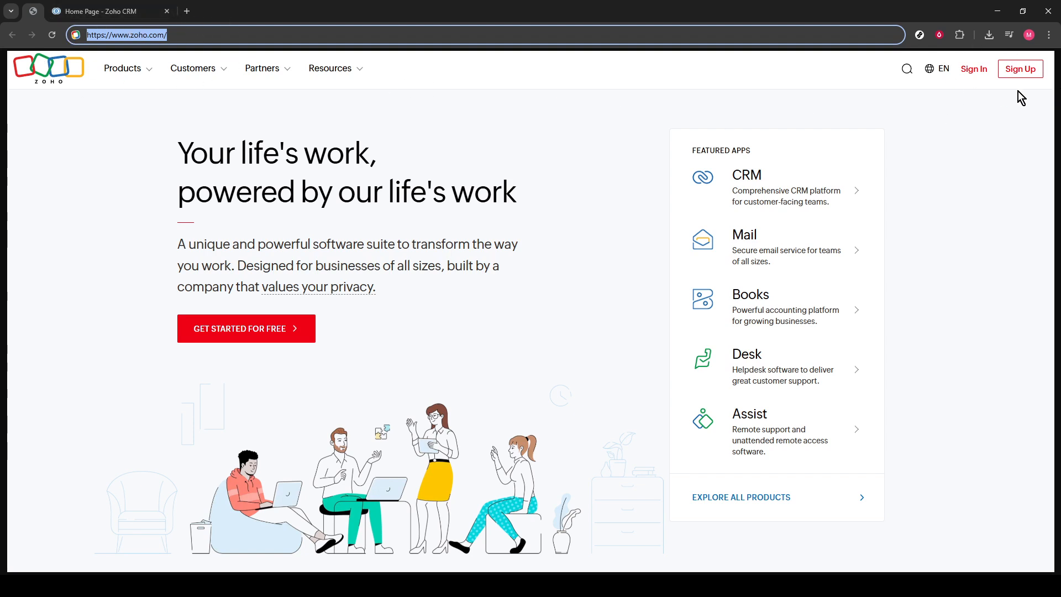
mouse_move(930, 72)
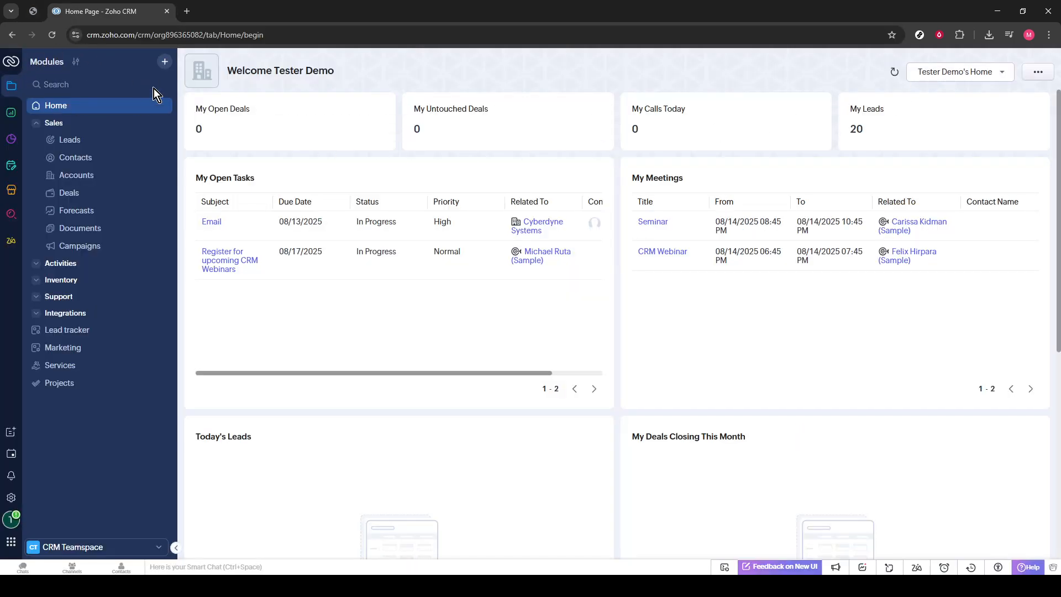
Search the Modules list for "Contact" to show only the Contacts module
click(82, 84)
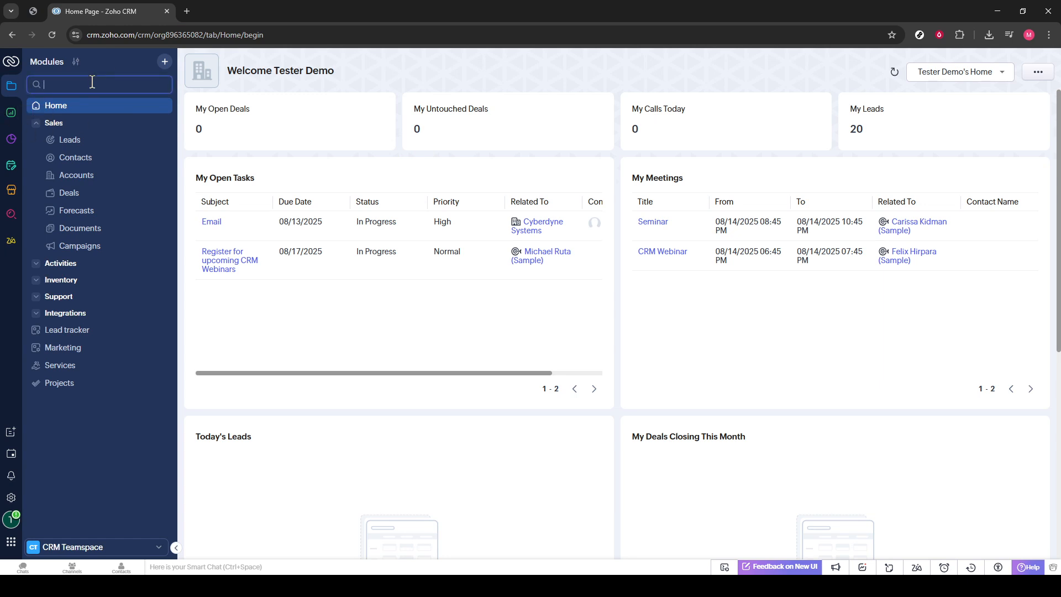
text(C)
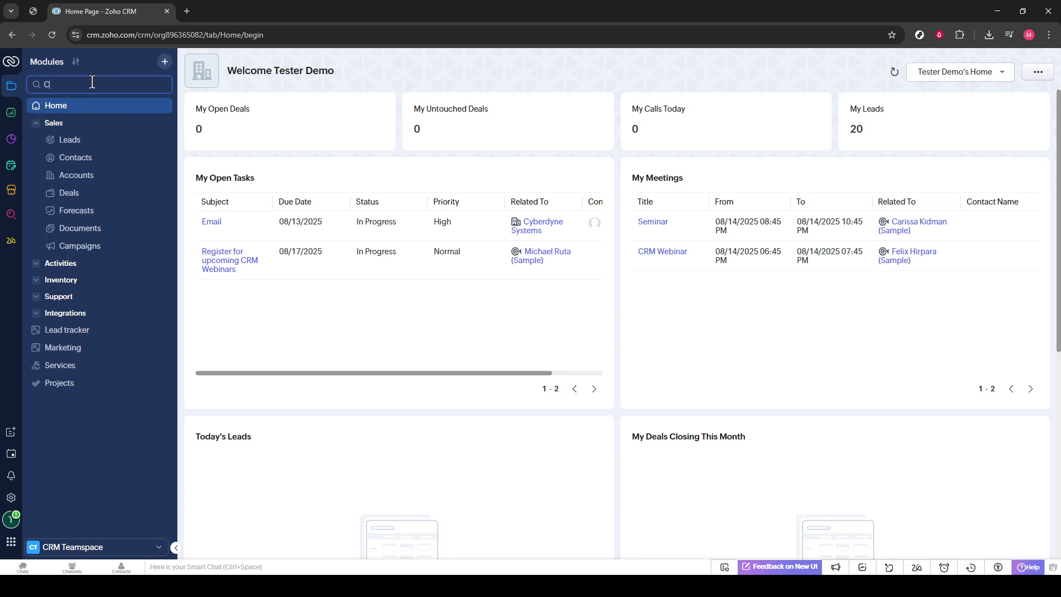
text(ontact)
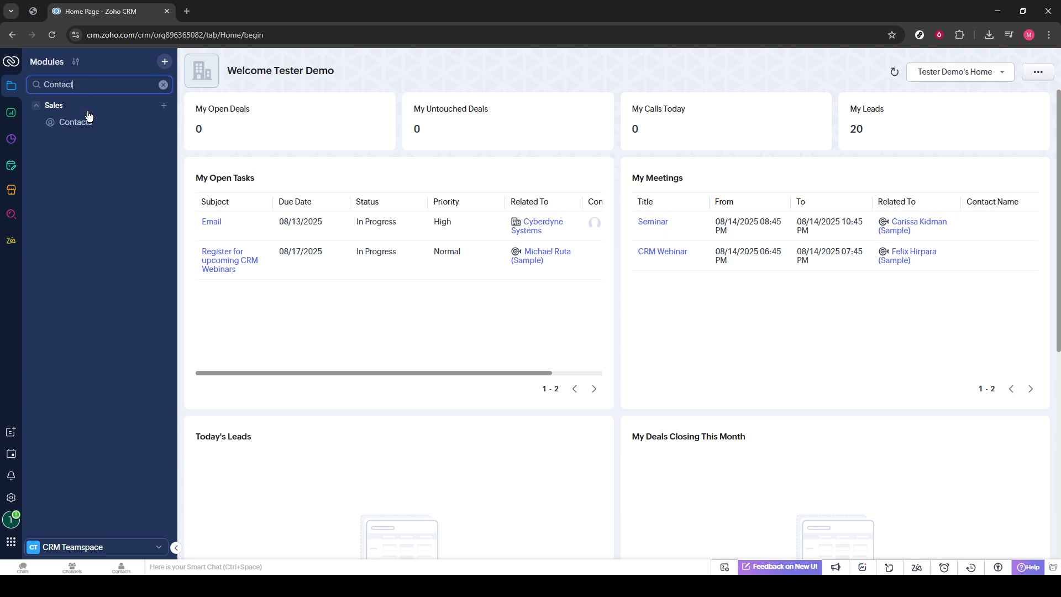
mouse_move(108, 127)
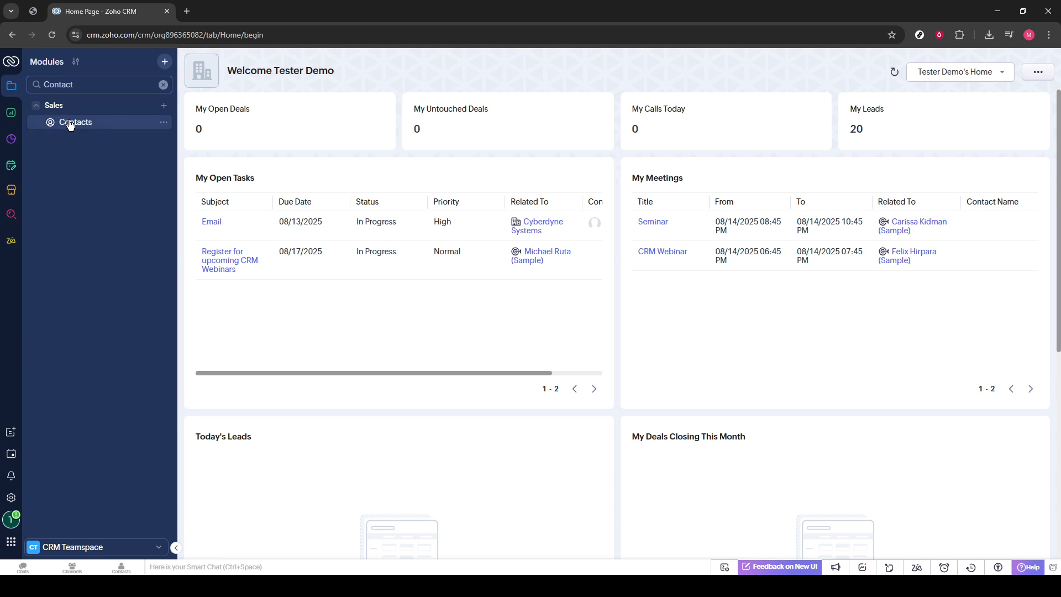
click(76, 123)
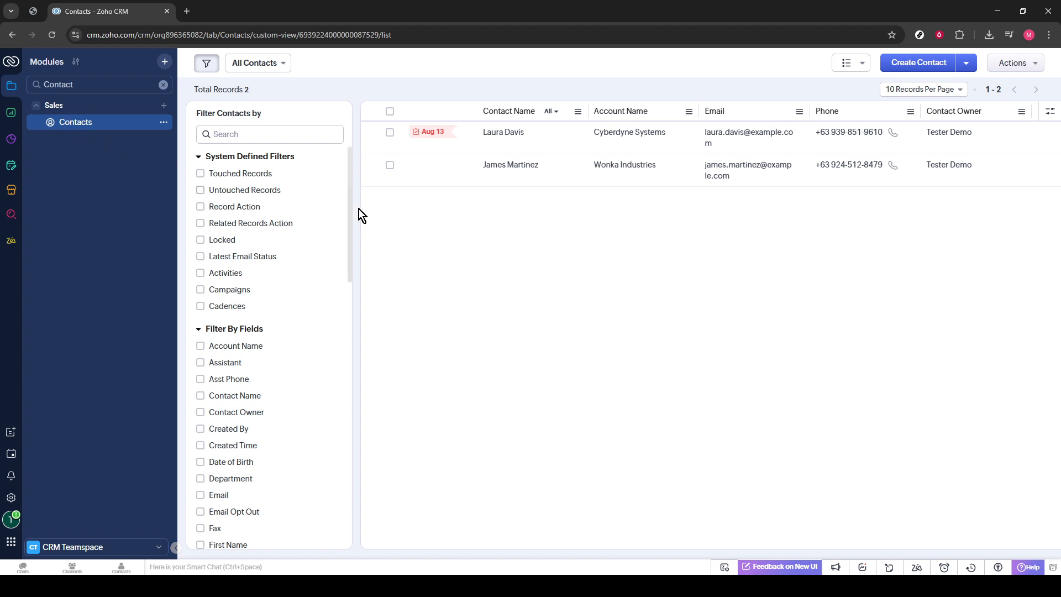
mouse_move(442, 221)
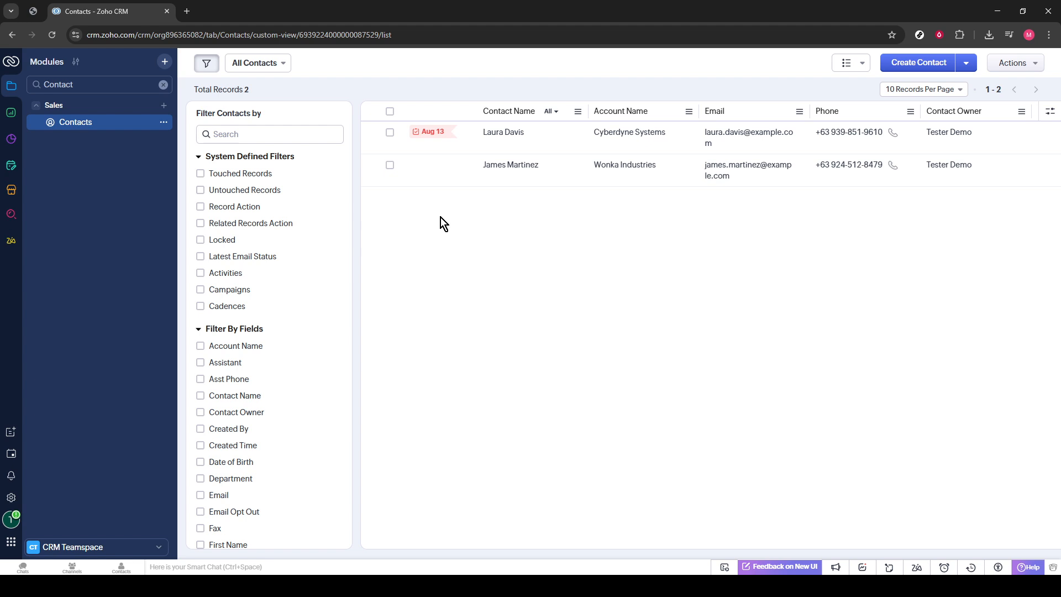
mouse_move(420, 104)
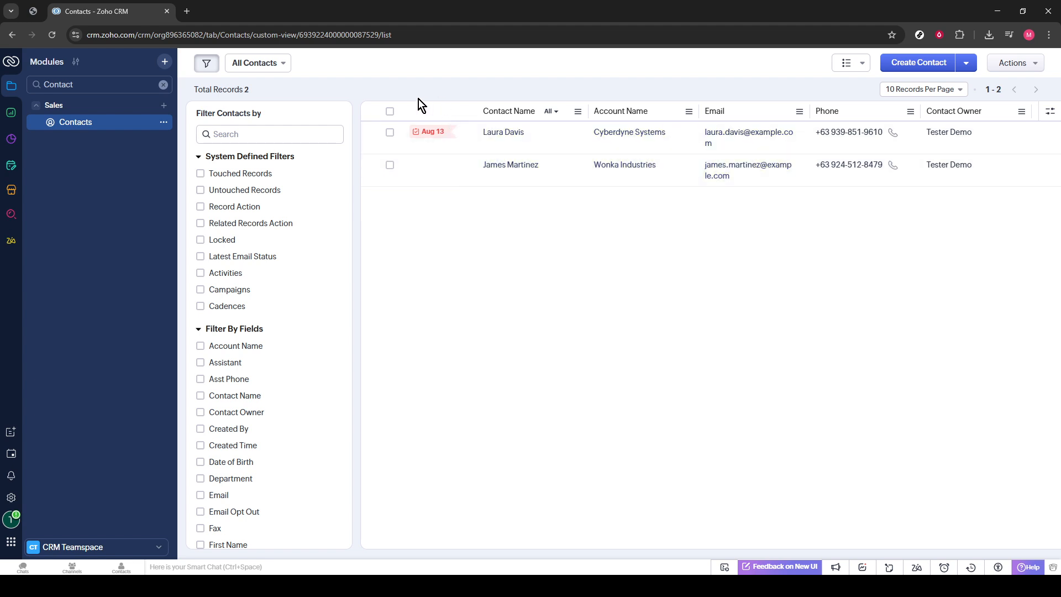
mouse_move(390, 107)
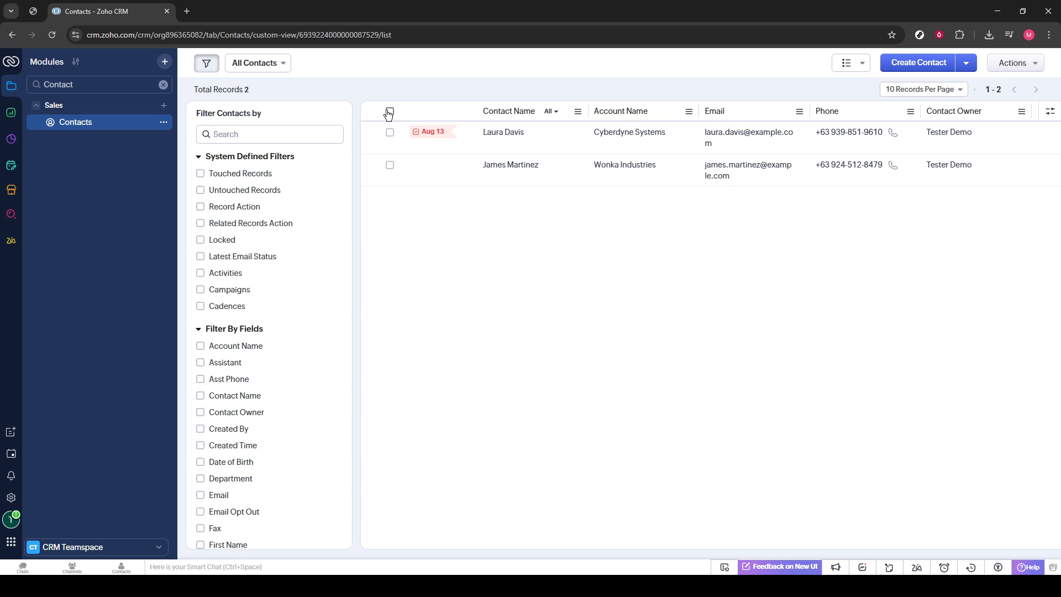
click(389, 111)
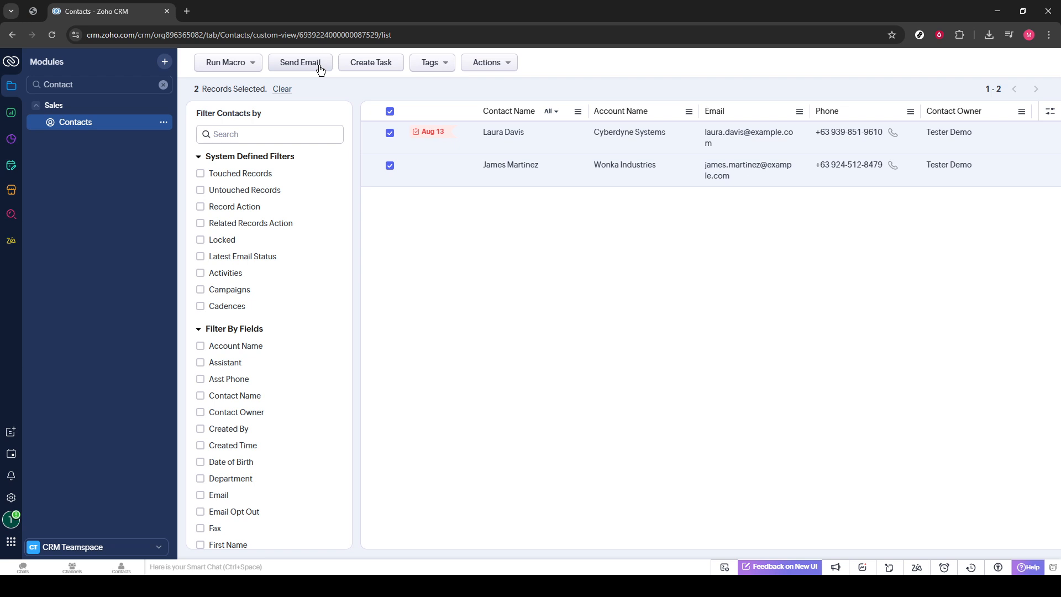
click(300, 62)
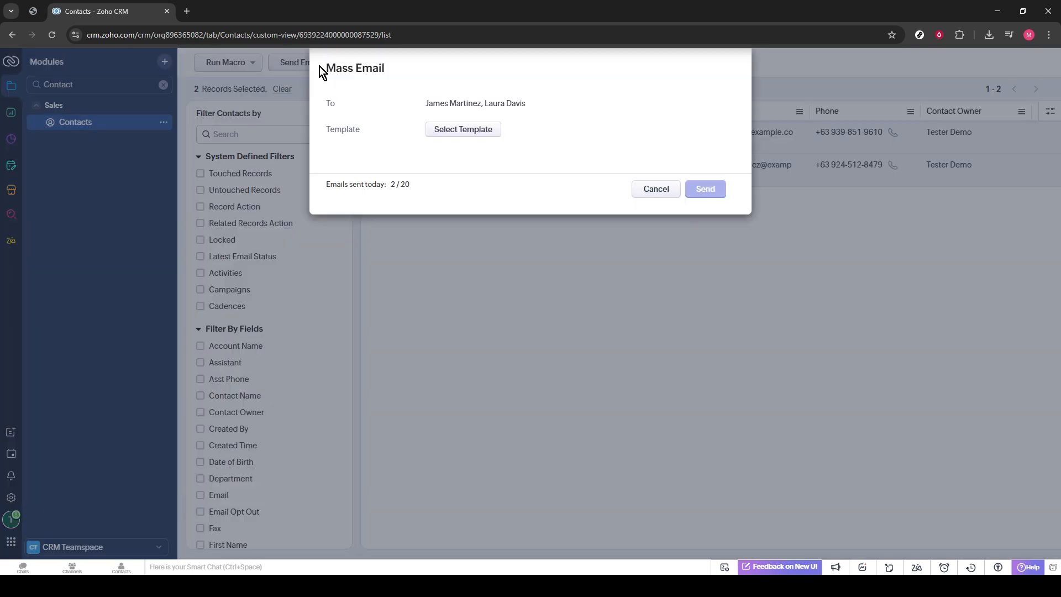
mouse_move(416, 57)
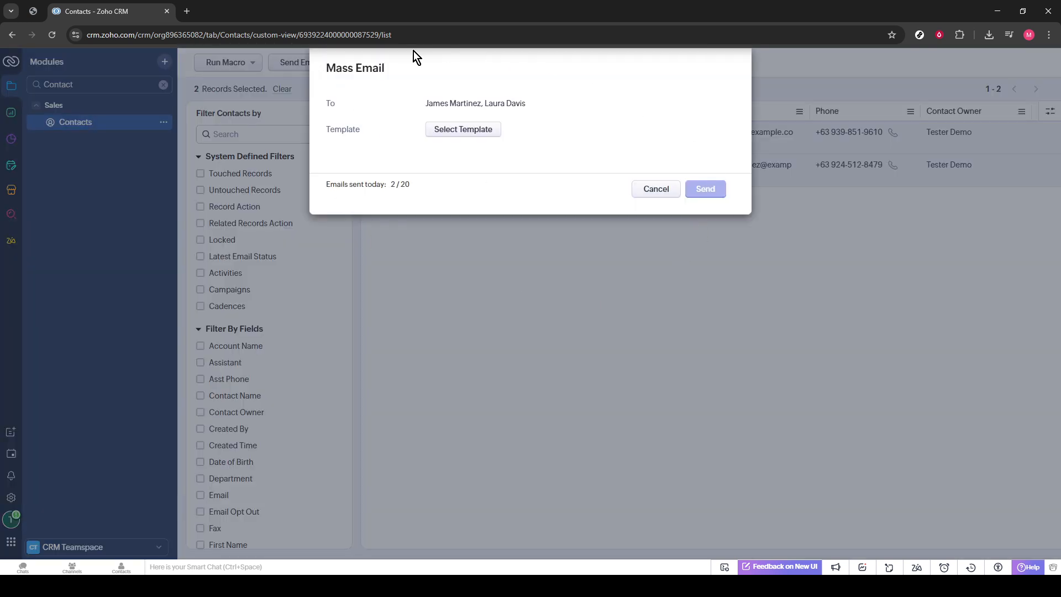
mouse_move(614, 190)
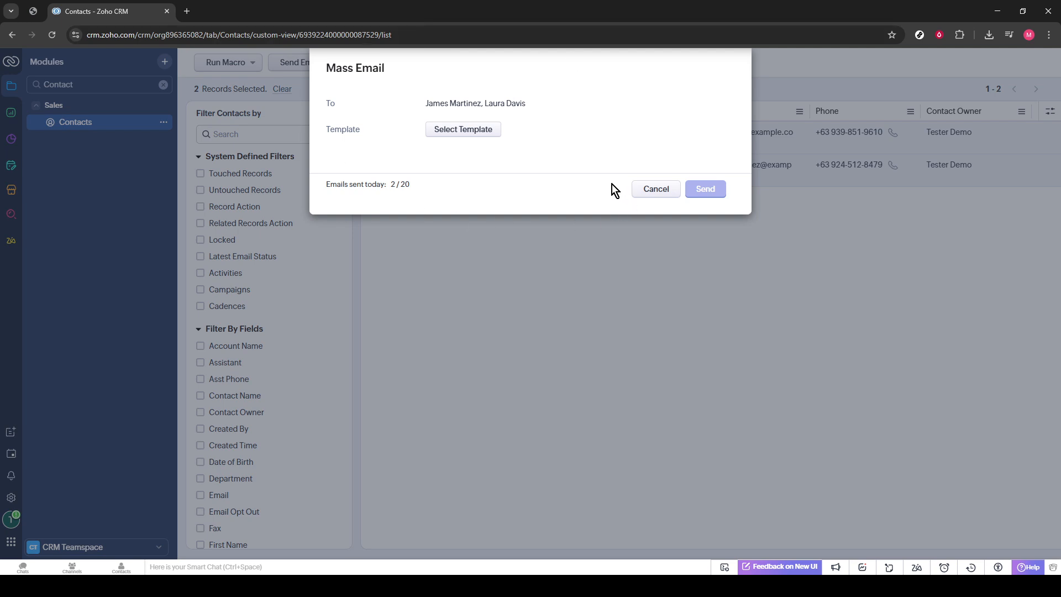
mouse_move(482, 142)
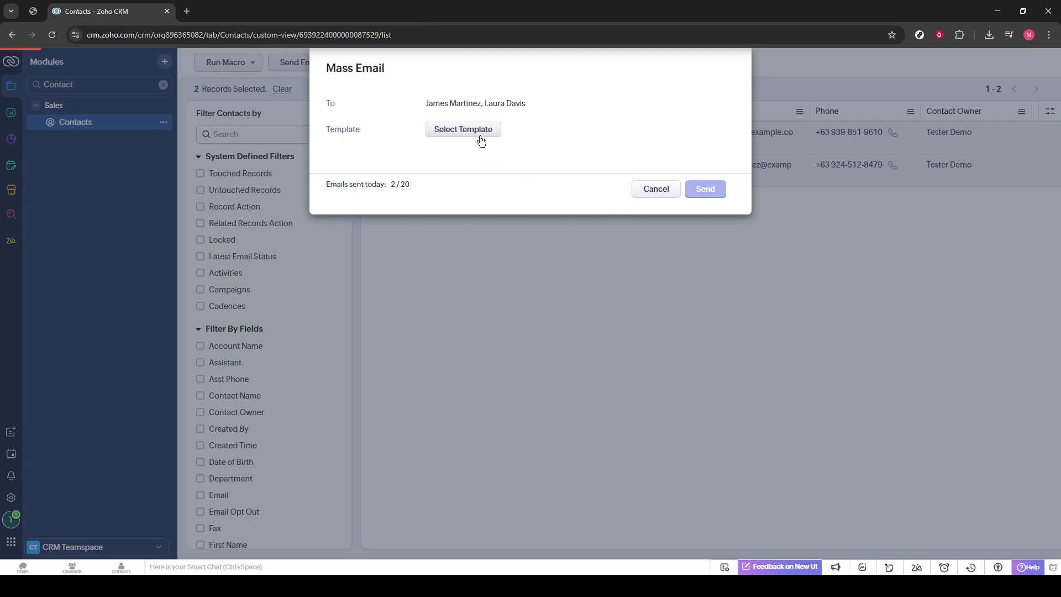
Apply the Bday email template to the mass email
click(463, 129)
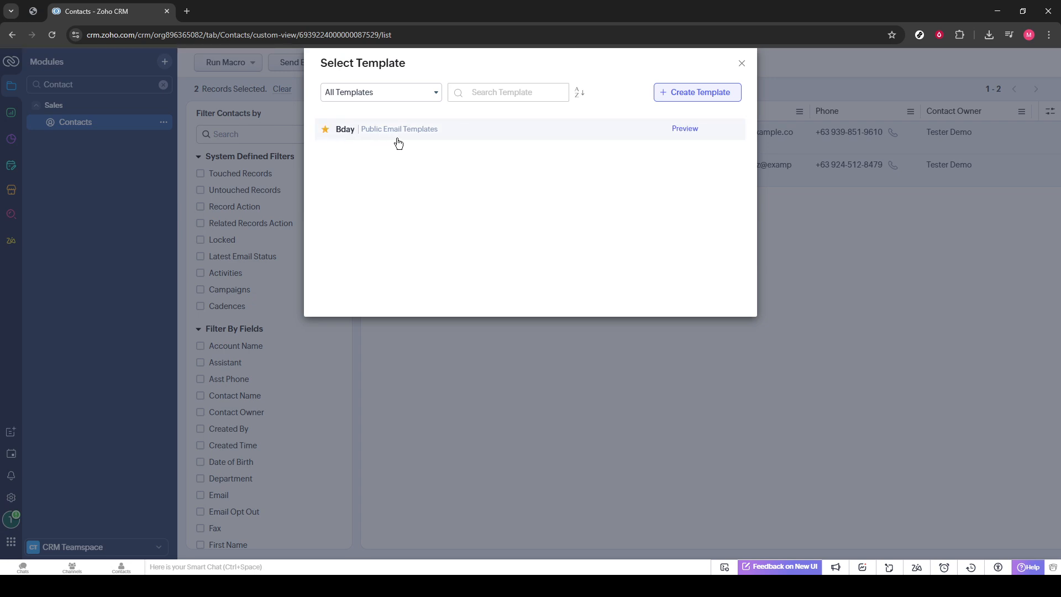
mouse_move(422, 150)
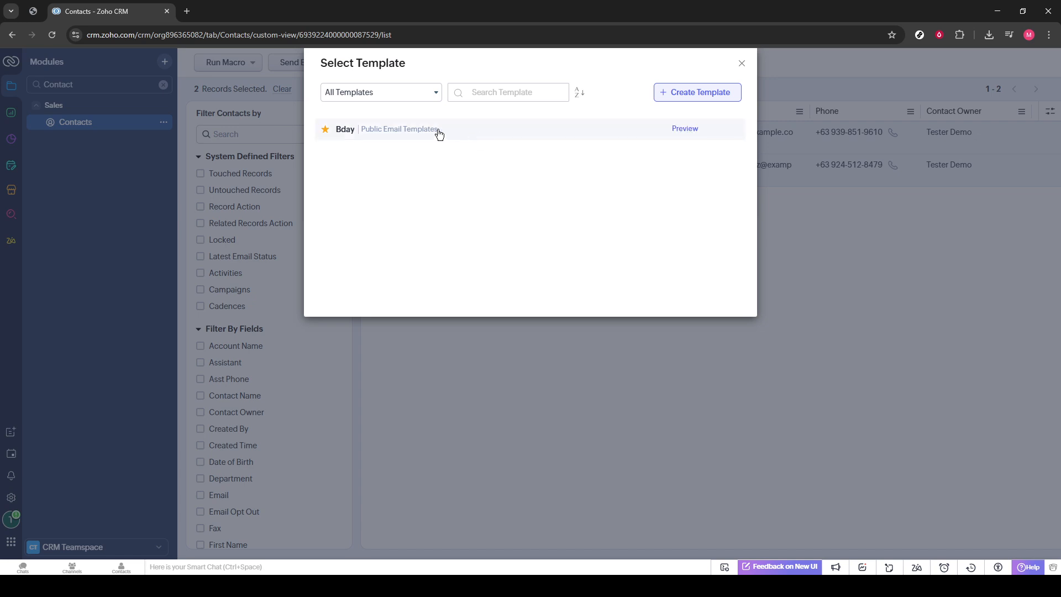
click(345, 129)
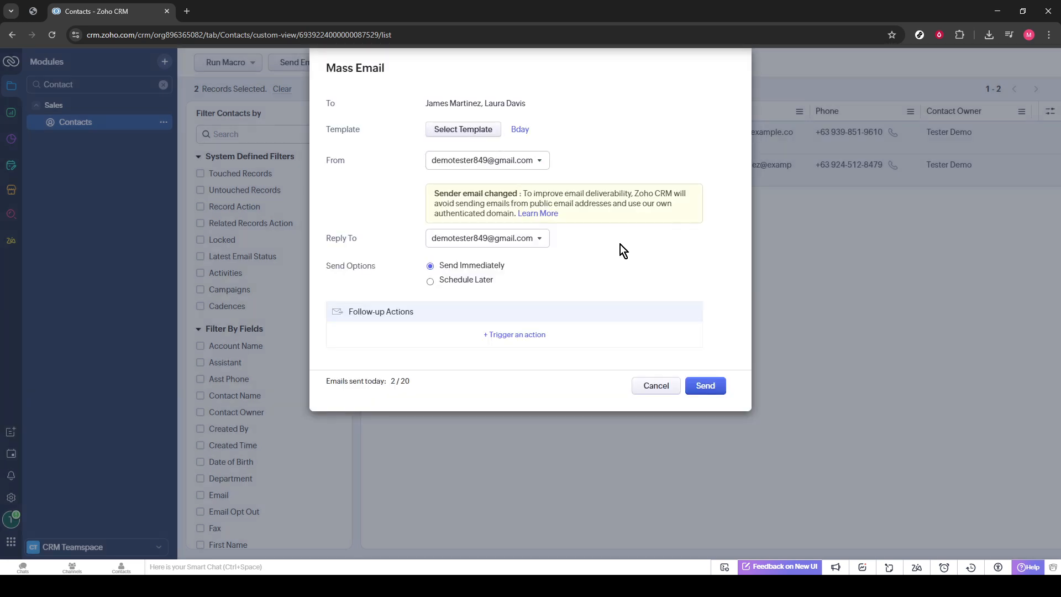
mouse_move(482, 285)
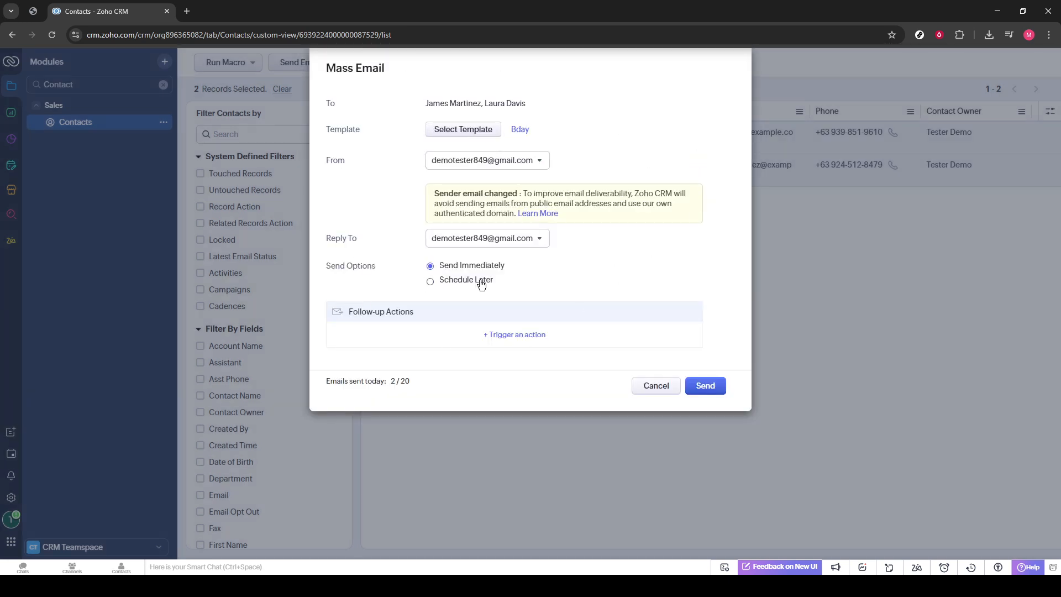
mouse_move(643, 330)
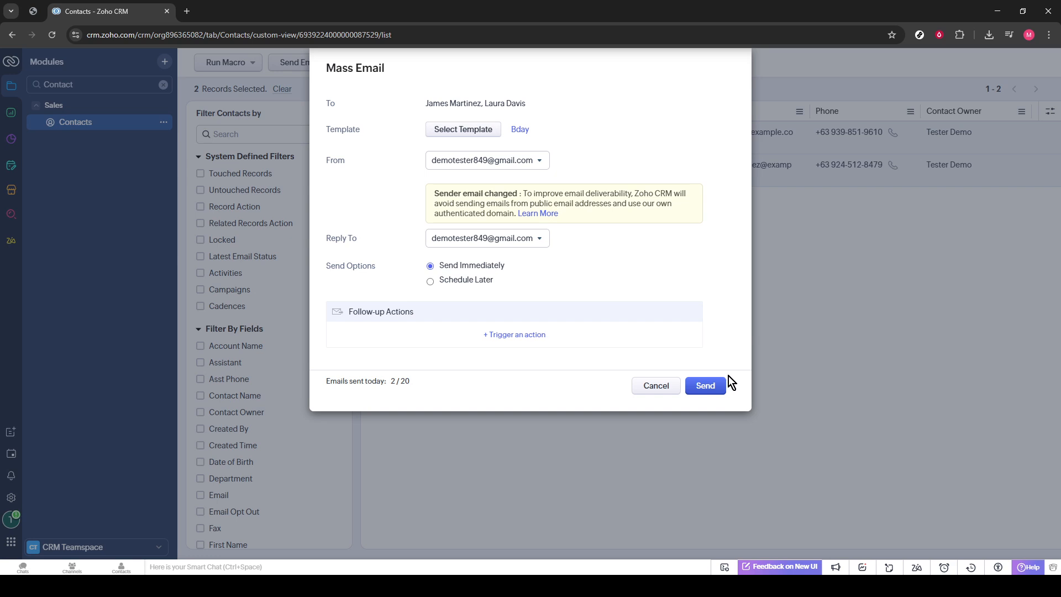
mouse_move(725, 384)
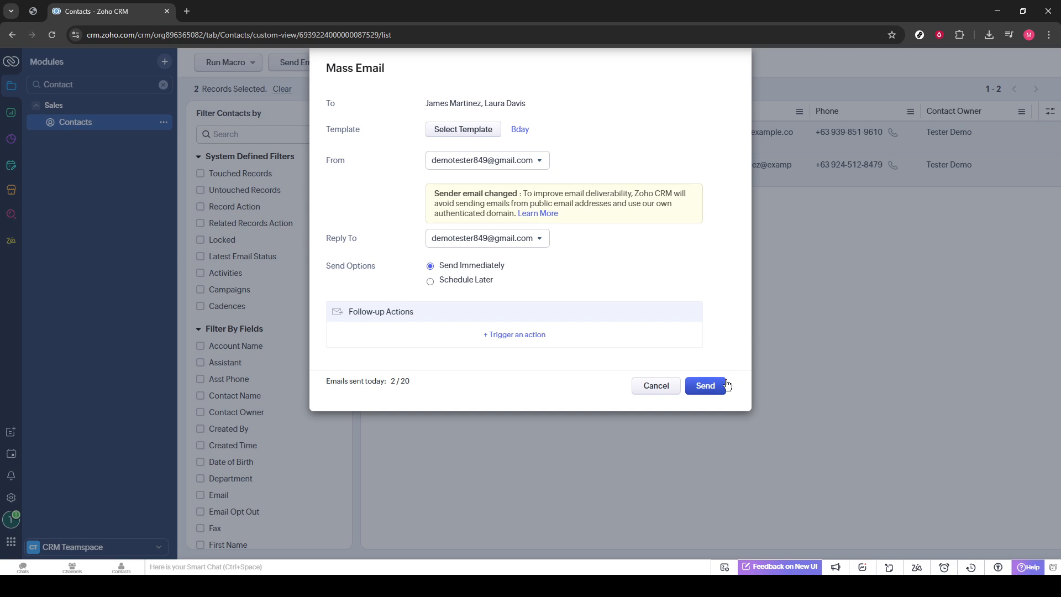
mouse_move(721, 385)
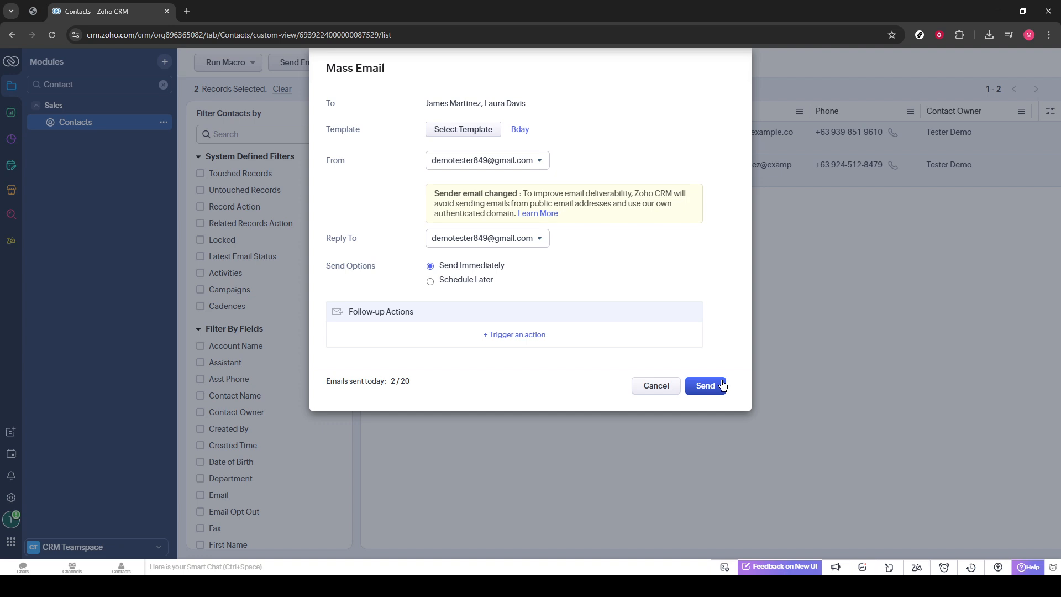
mouse_move(719, 385)
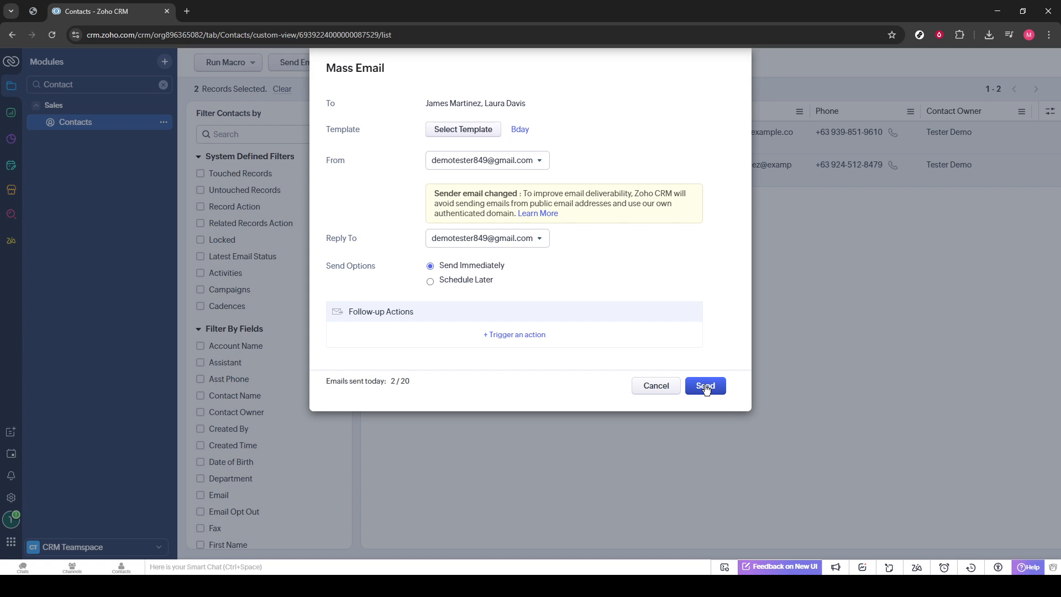
click(705, 385)
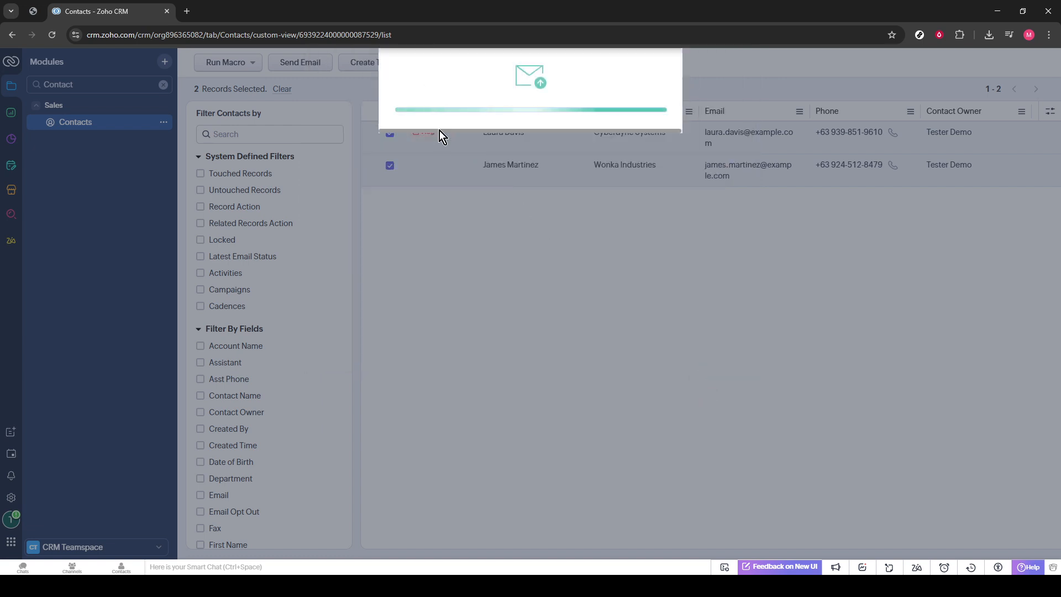